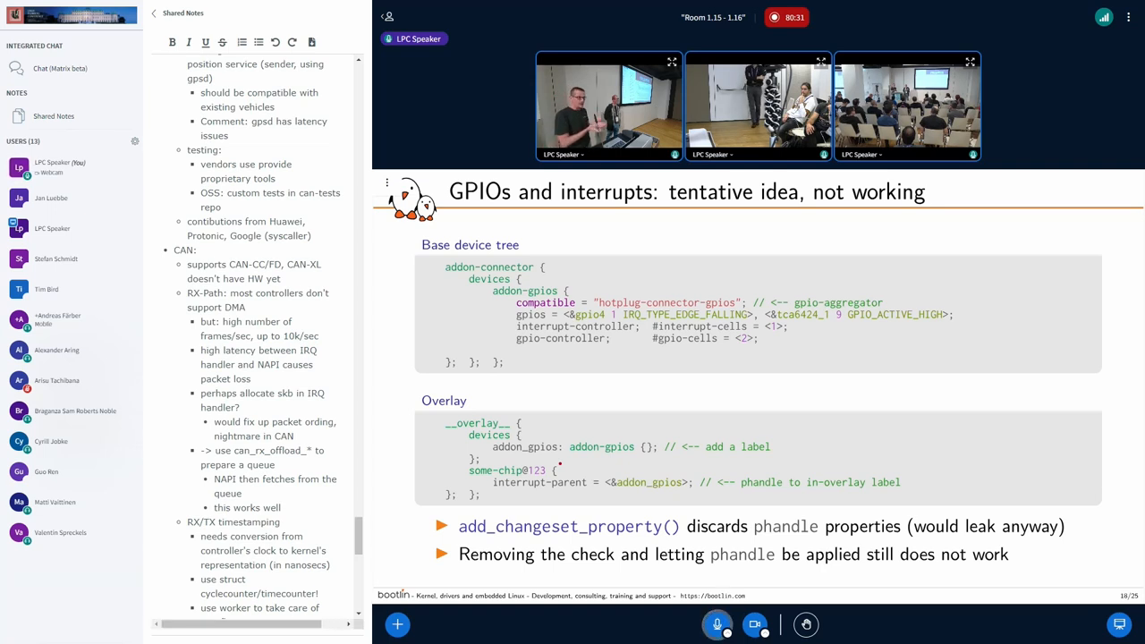
# Go full screen and scroll the shared notes to the runtime hotplug on non-discoverable busses section.
pyautogui.click(671, 60)
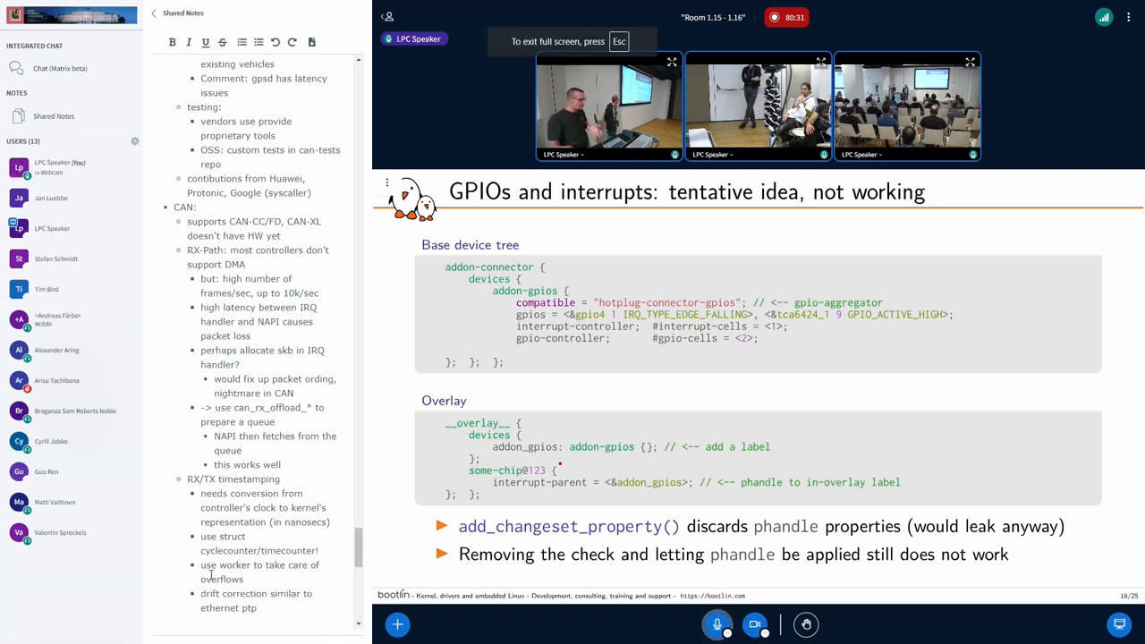
pyautogui.scroll(-3)
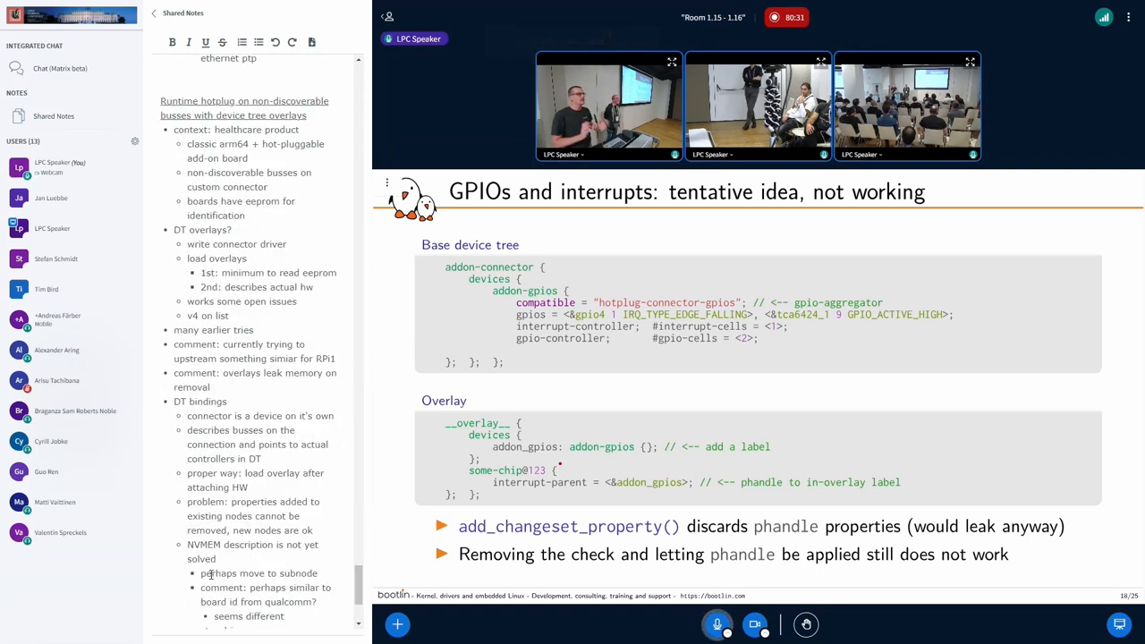
# Scroll the shared notes down to the connector driver bullet list on GPIOs and nexus nodes.
pyautogui.scroll(-3)
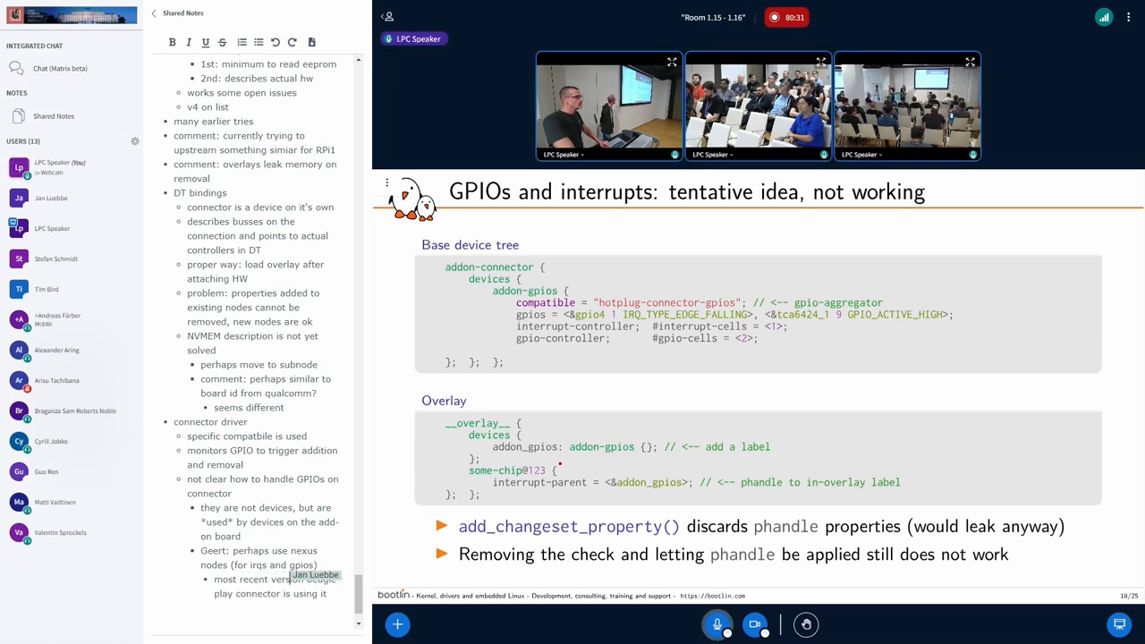
# Move the cursor in the shared notes under 'connector driver' to note GPIO handling and the aggregator idea.
pyautogui.press('Right')
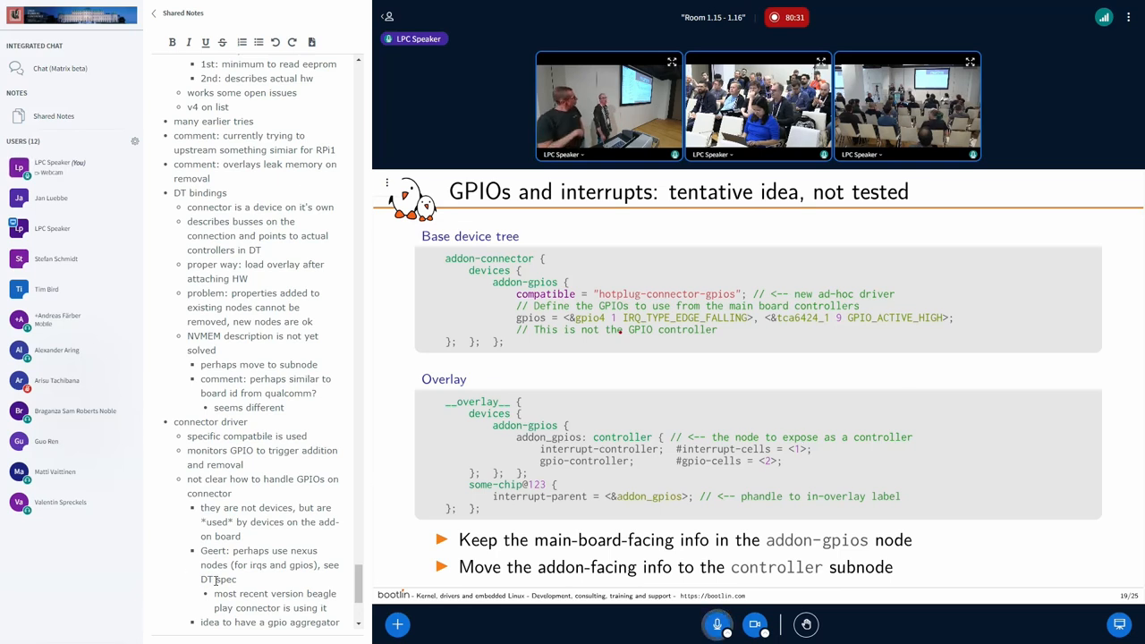
# Add the phandle to the '__overlay__' node point and start the 'Q:' line in the shared notes.
pyautogui.scroll(-3)
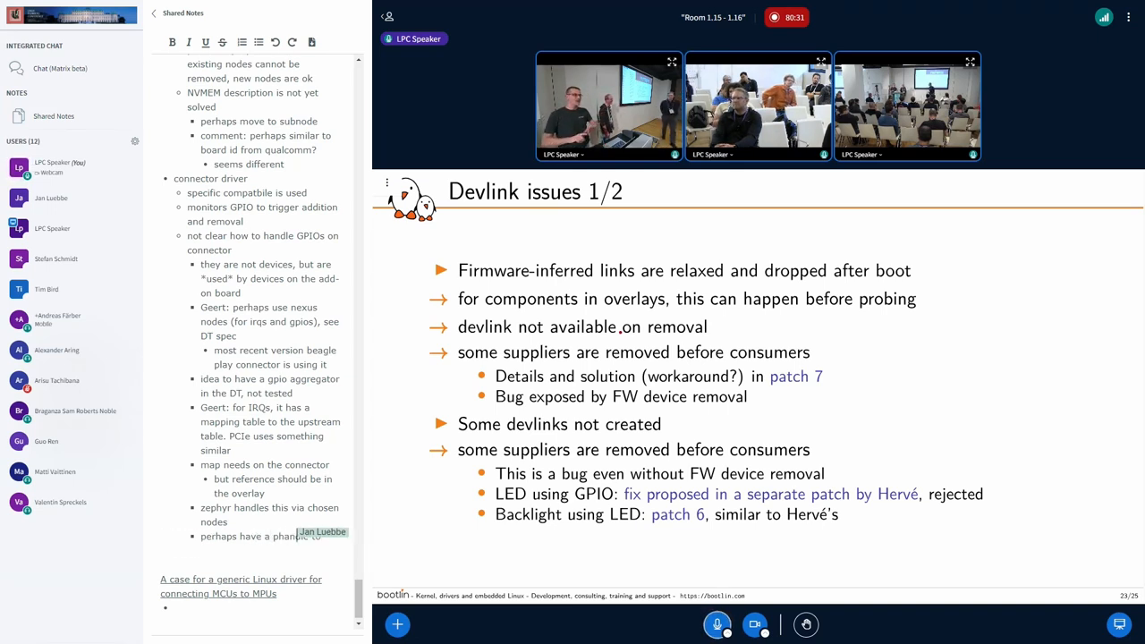
pyautogui.write('__overlay__ node?')
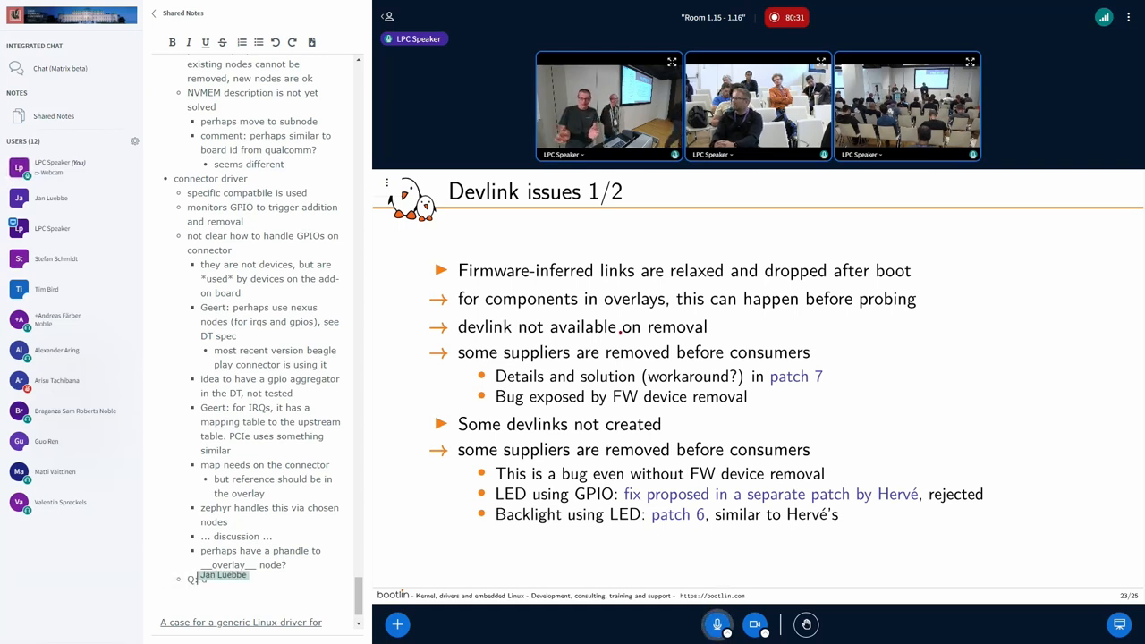
pyautogui.write('dead')
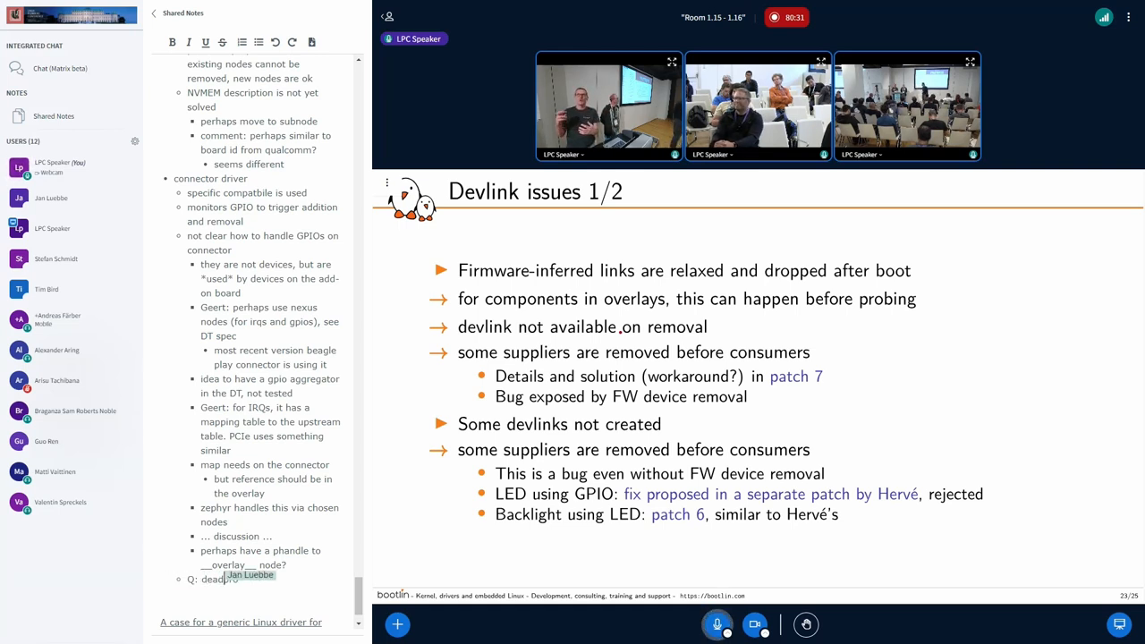